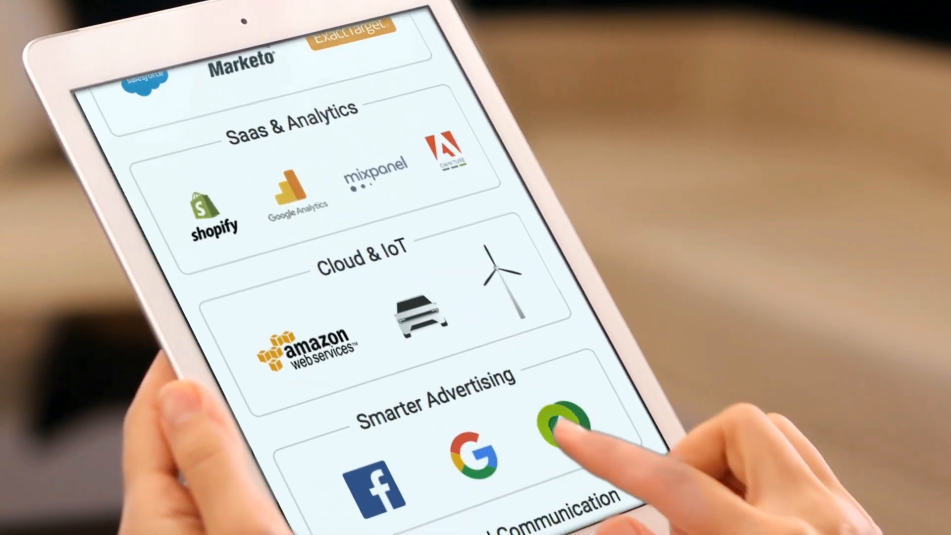
scroll(down, 3)
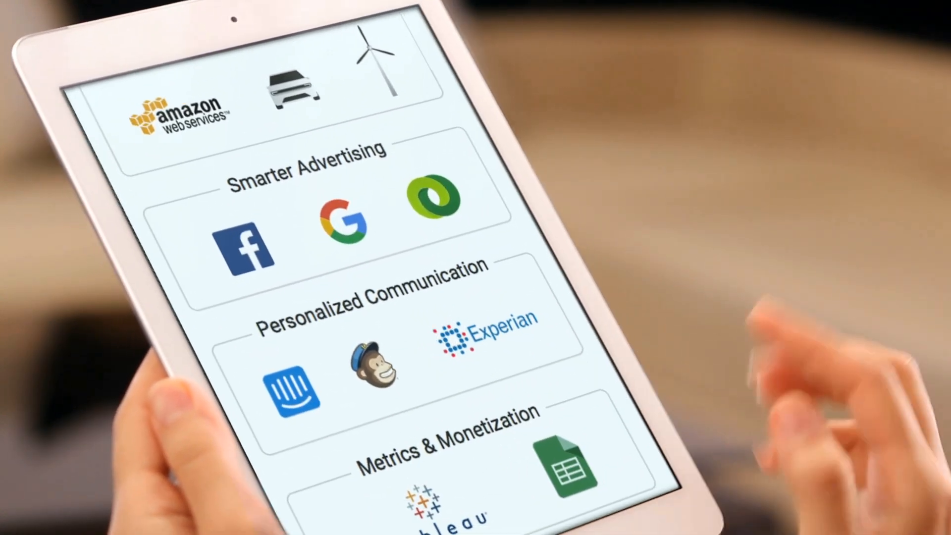